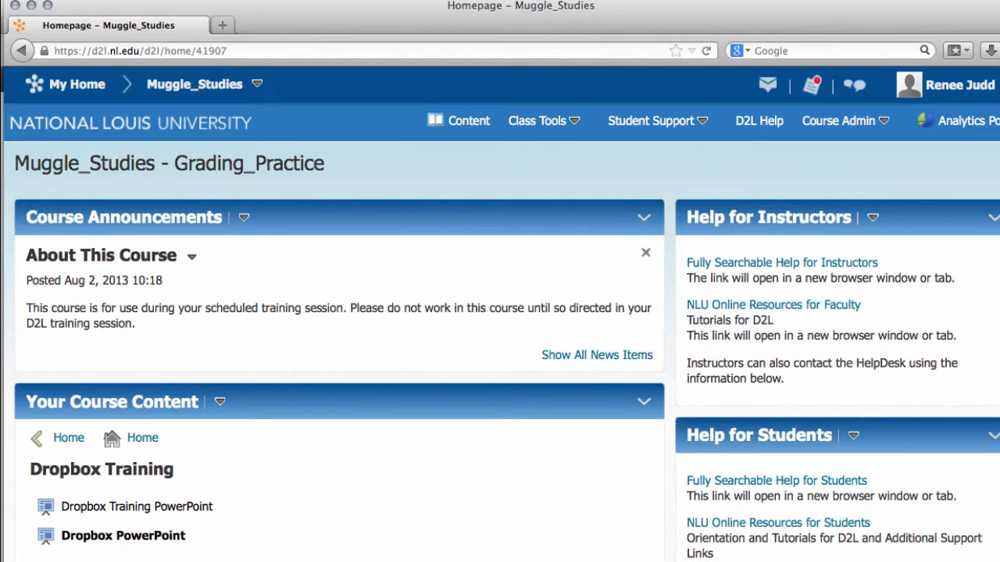
Go to Groups under Class Tools and view the Wiki Groups category with its three groups.
click(544, 120)
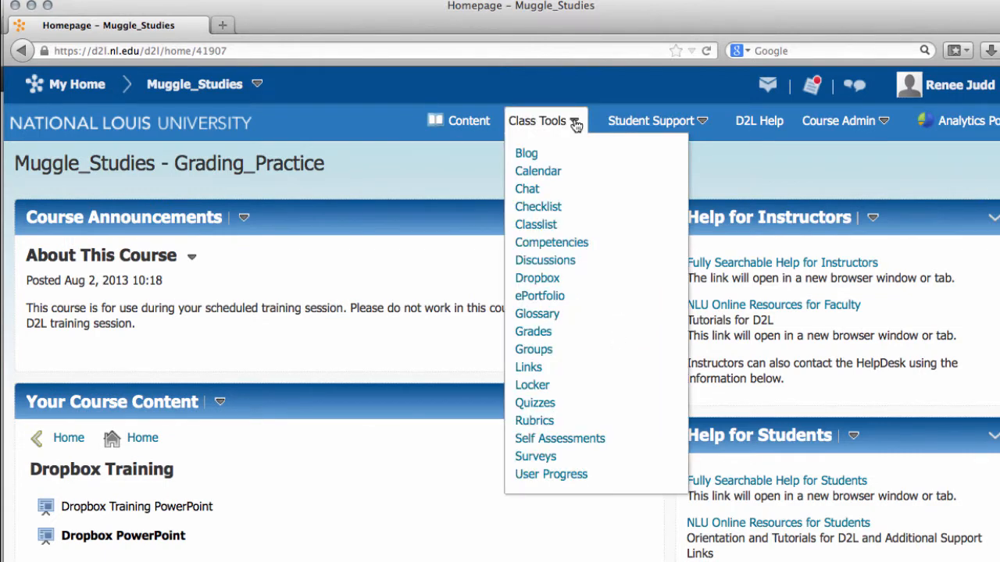
click(534, 350)
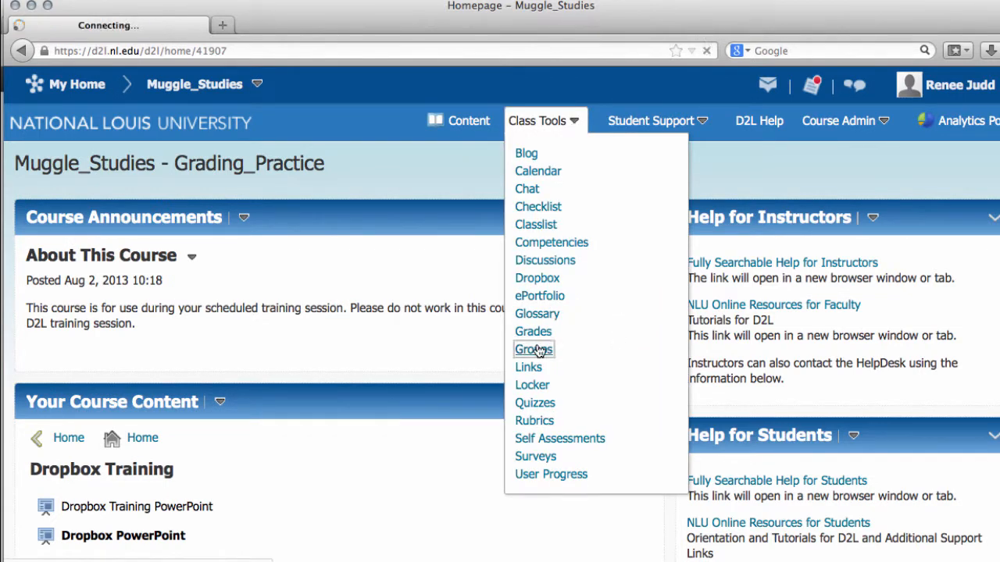
click(534, 350)
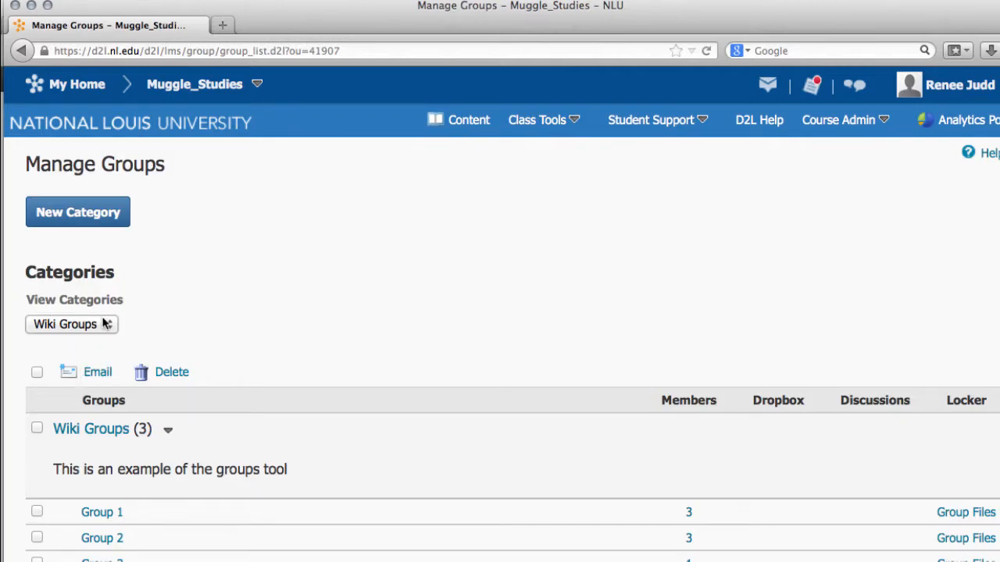
click(72, 324)
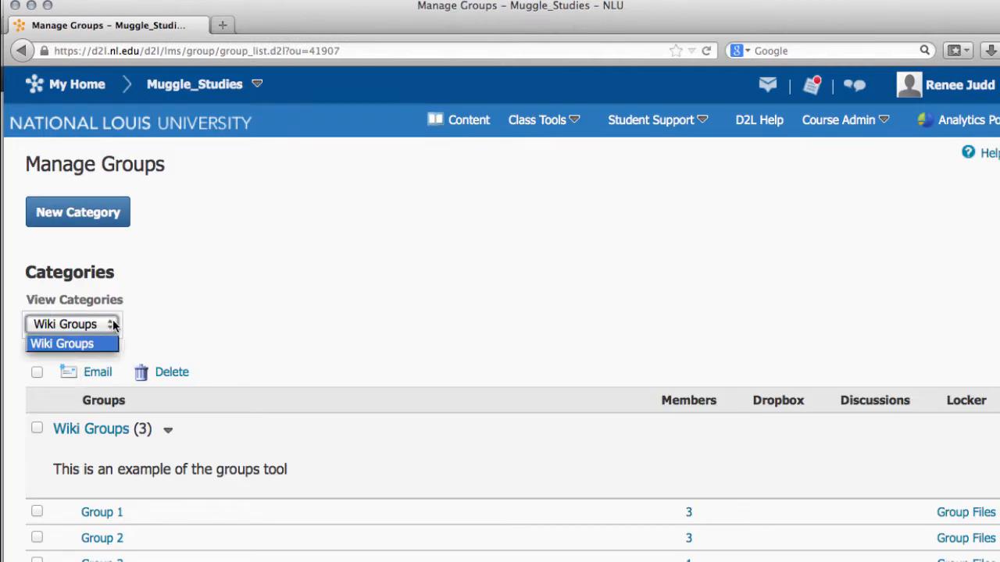
click(62, 343)
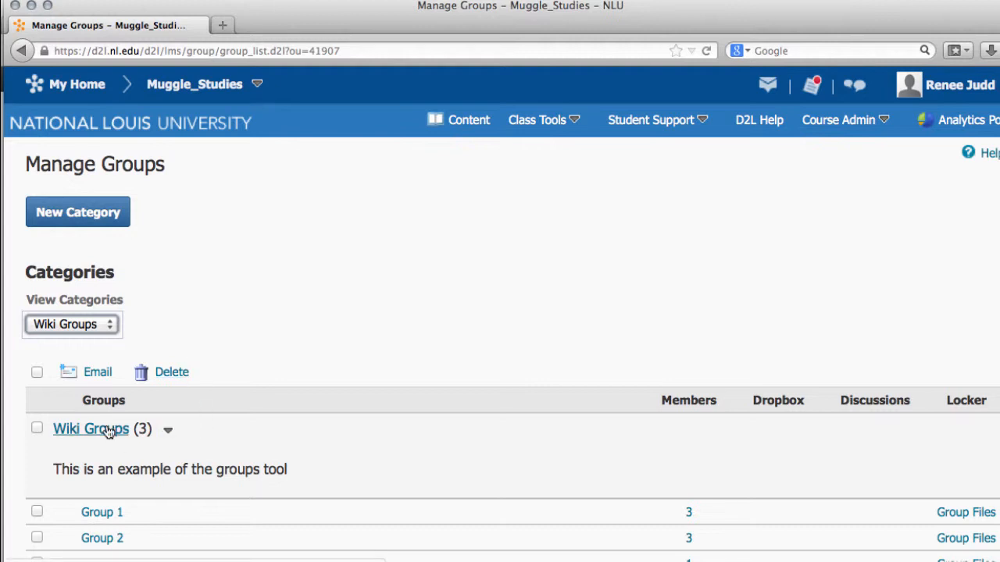
Edit the Wiki Groups category and expand its Additional Options.
click(90, 428)
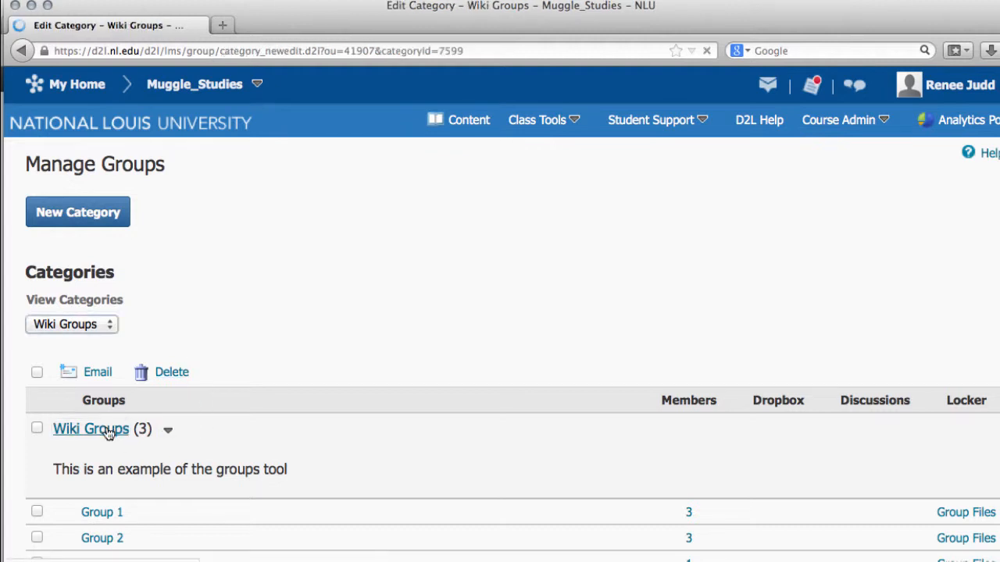
click(91, 429)
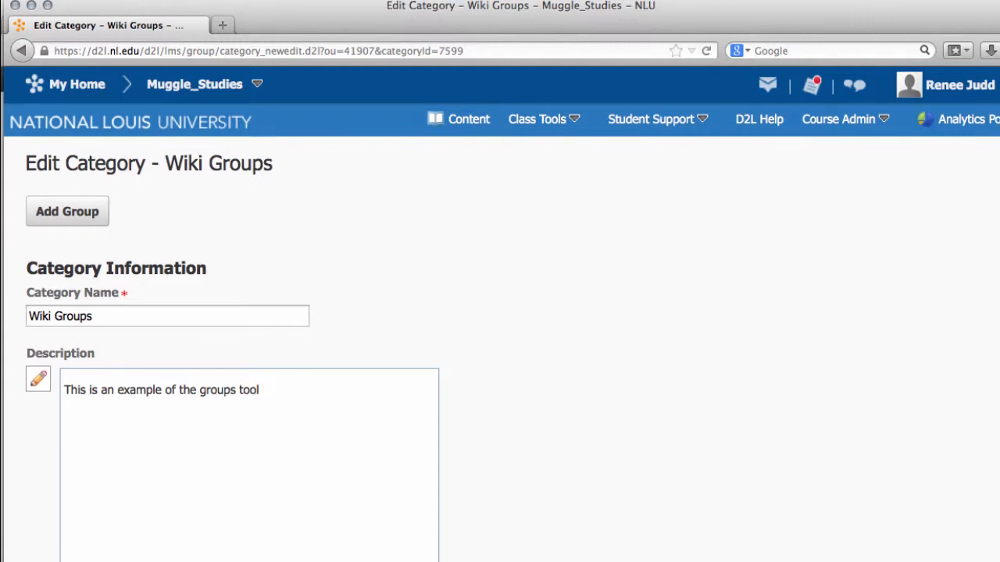
scroll(down, 3)
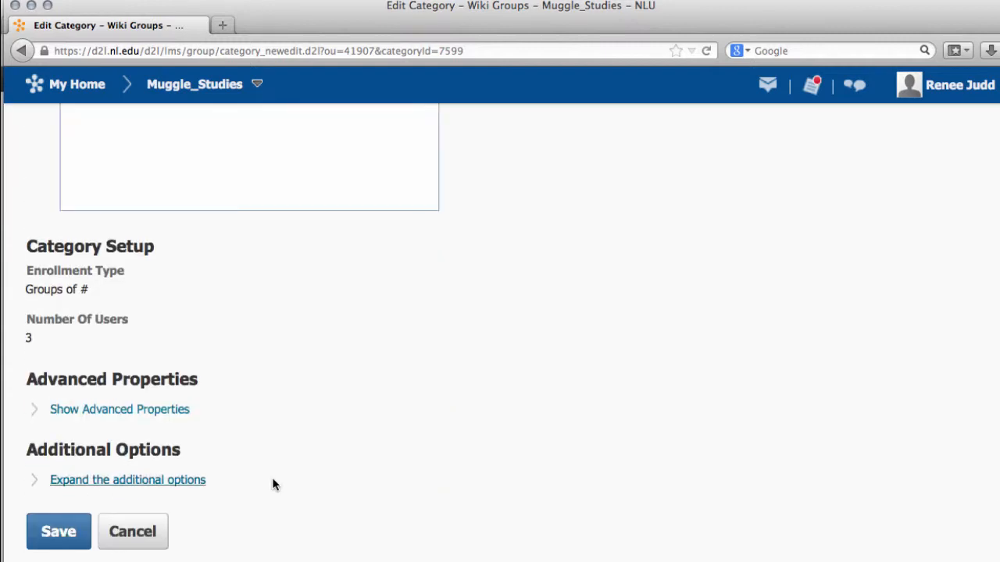
mouse_move(202, 481)
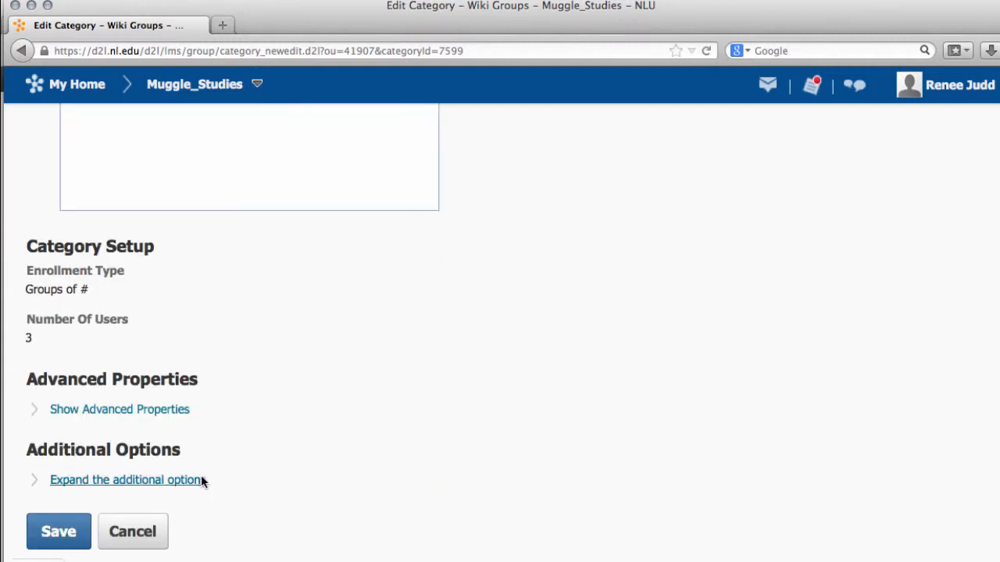
click(125, 479)
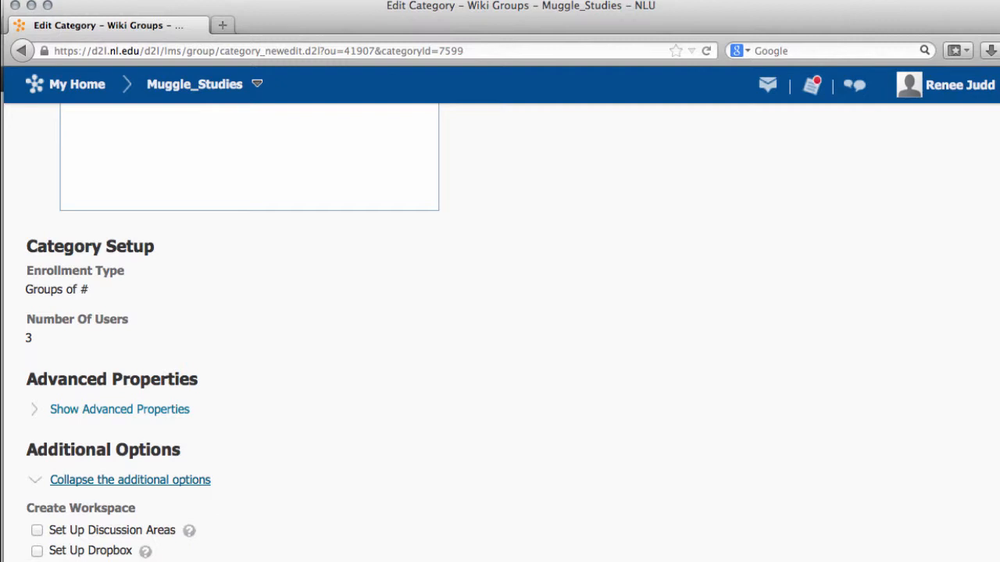
Enable Set Up Discussion Areas for the Wiki Groups category.
scroll(down, 3)
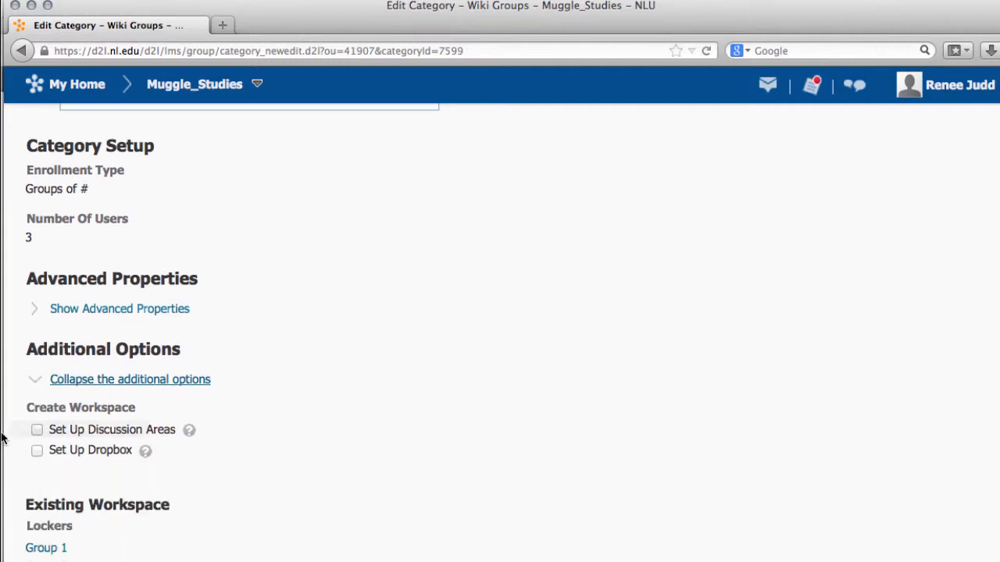
click(37, 430)
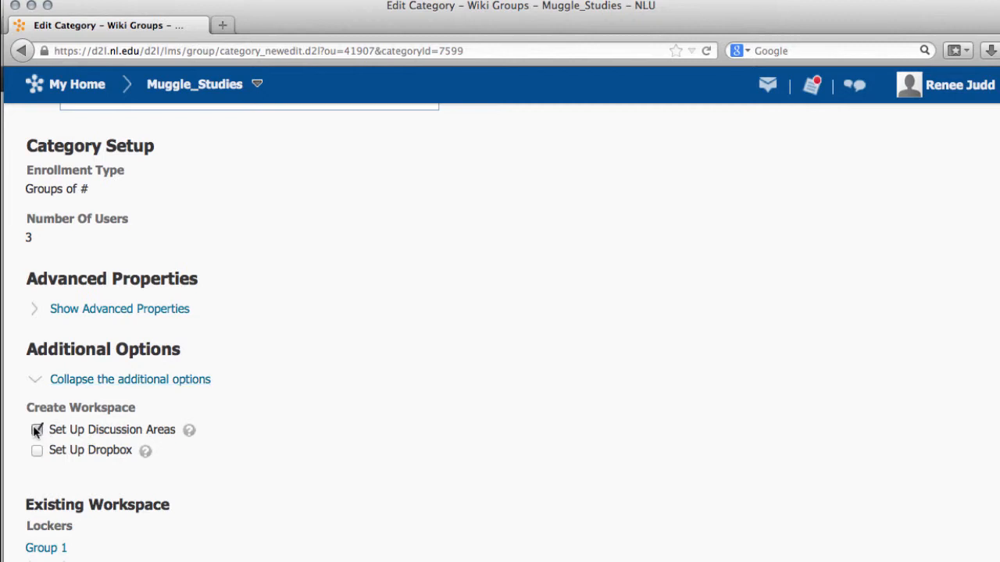
click(37, 430)
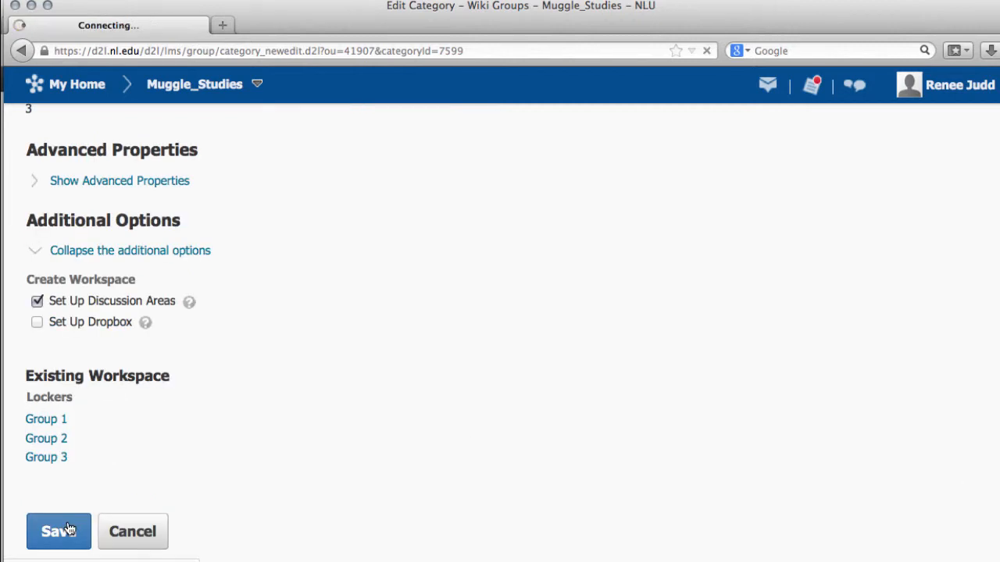
Save the category so the Create Restricted Discussion Areas page loads.
click(59, 531)
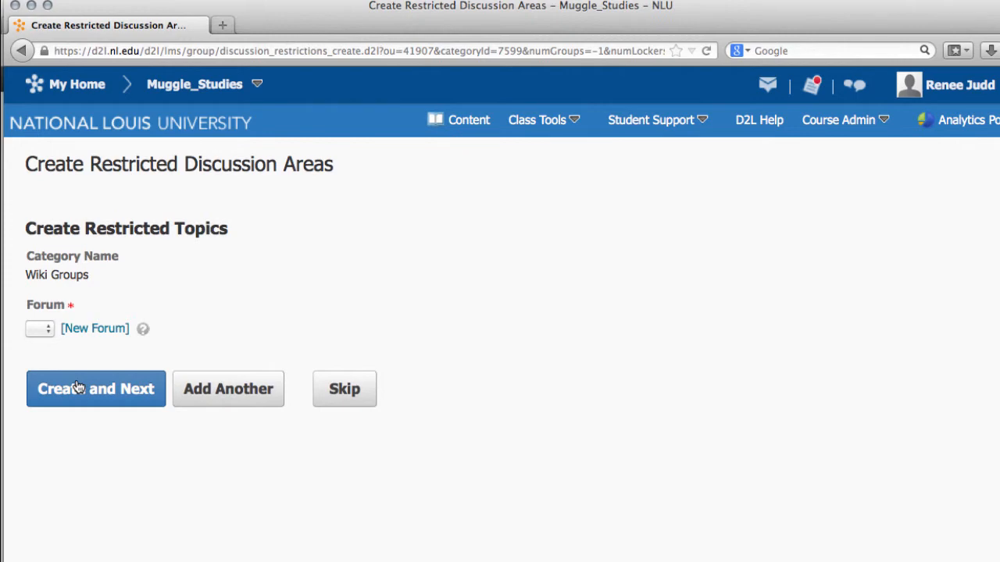
mouse_move(150, 494)
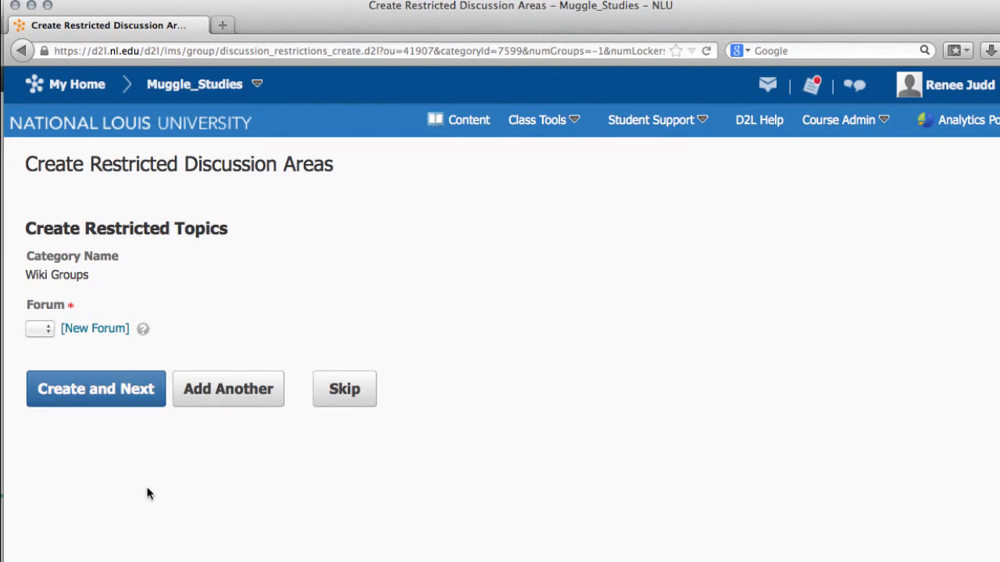